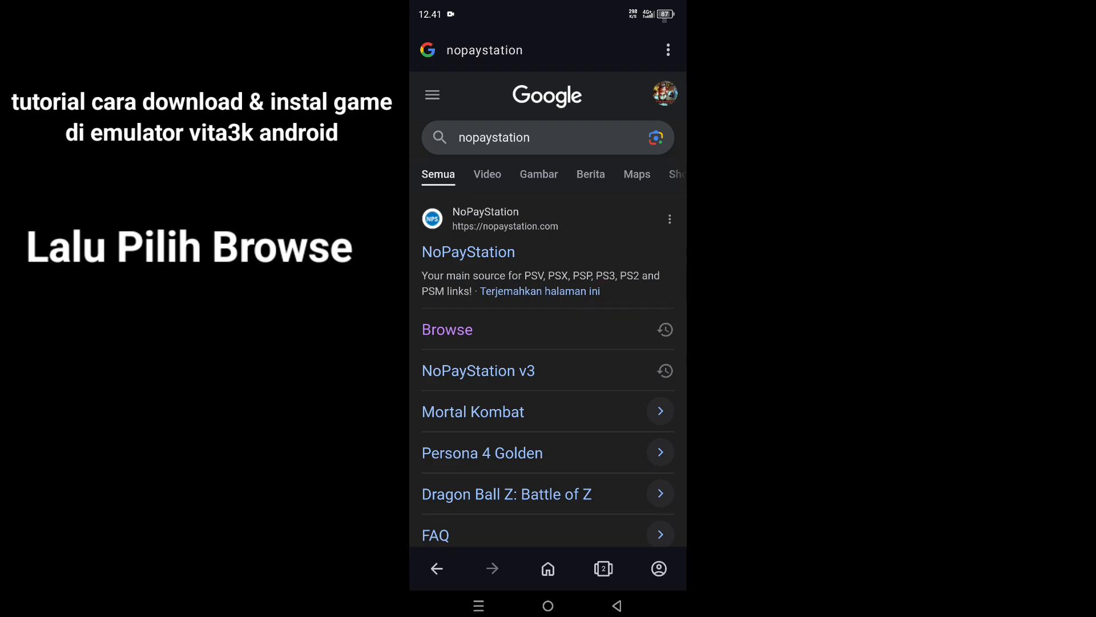
Open the NoPayStation Browse page from the Google results
click(446, 329)
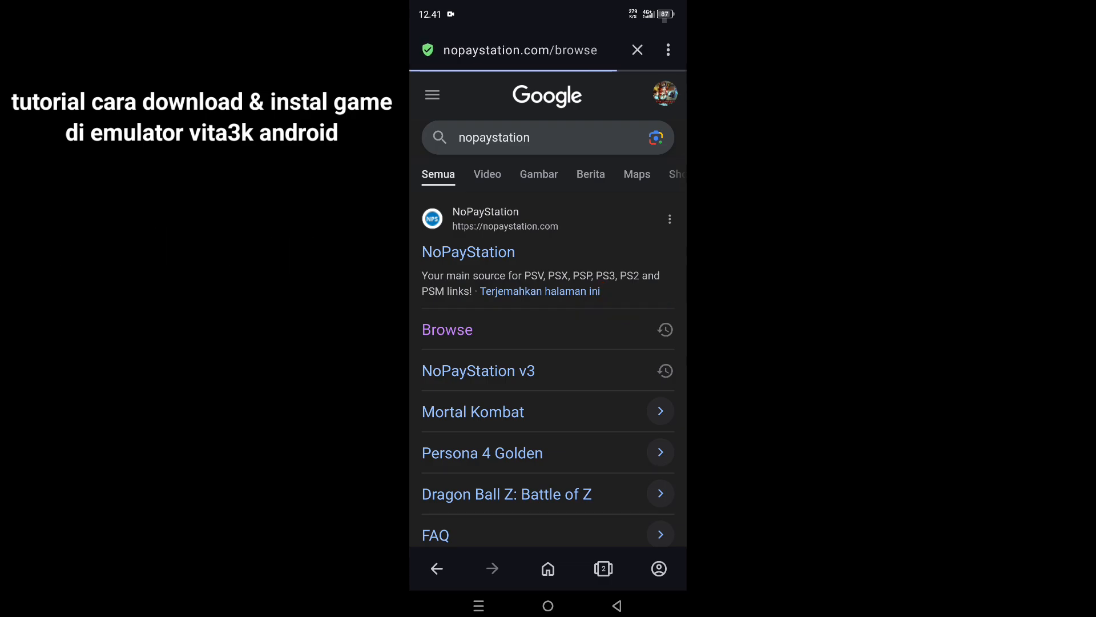
click(446, 330)
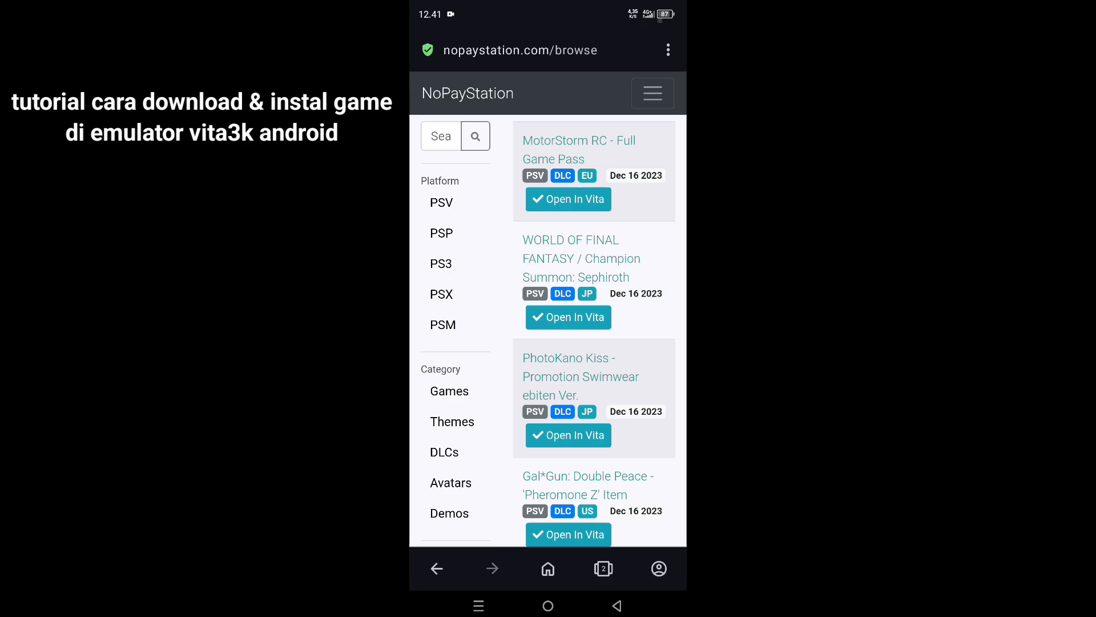
Filter the listing to platform PSV and category Games
click(442, 202)
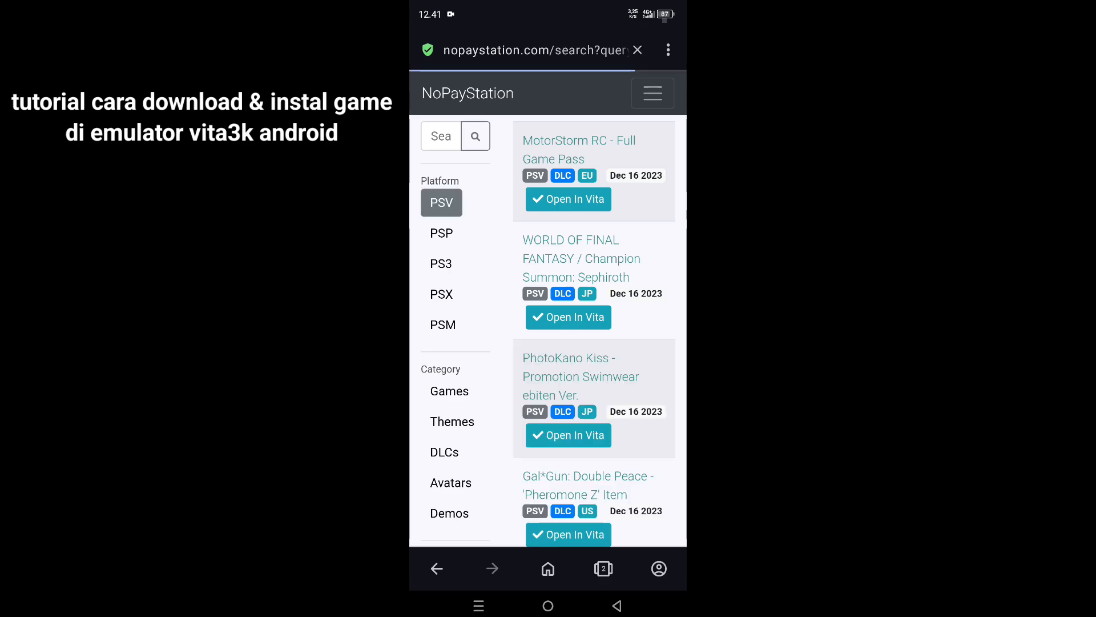
click(449, 391)
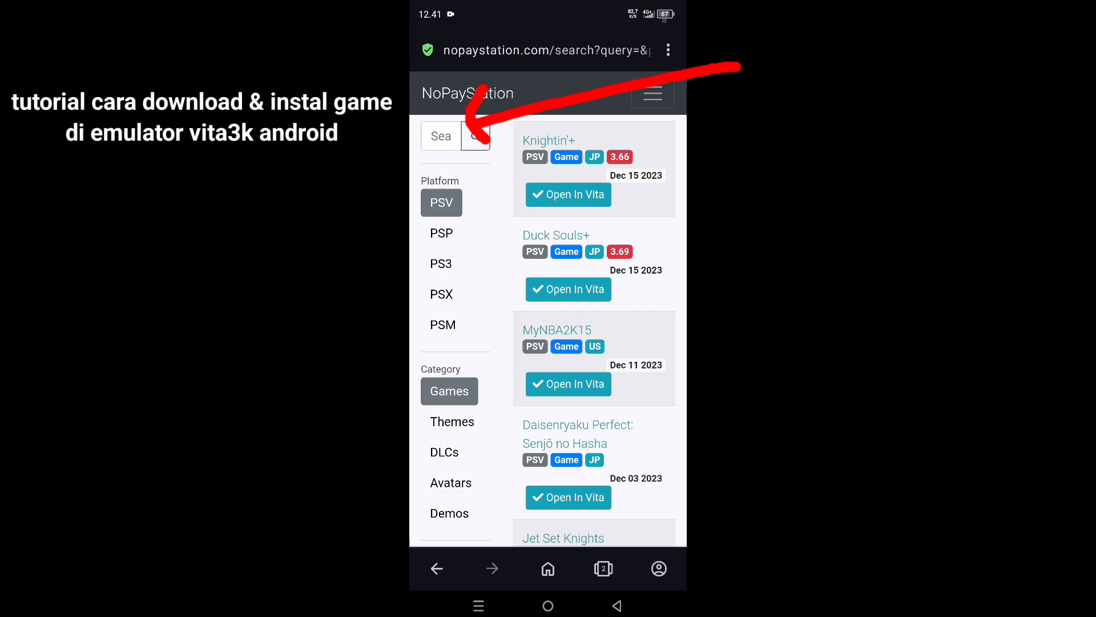
Search the PSV games list for "Mot" to find the MotoGP titles
click(440, 136)
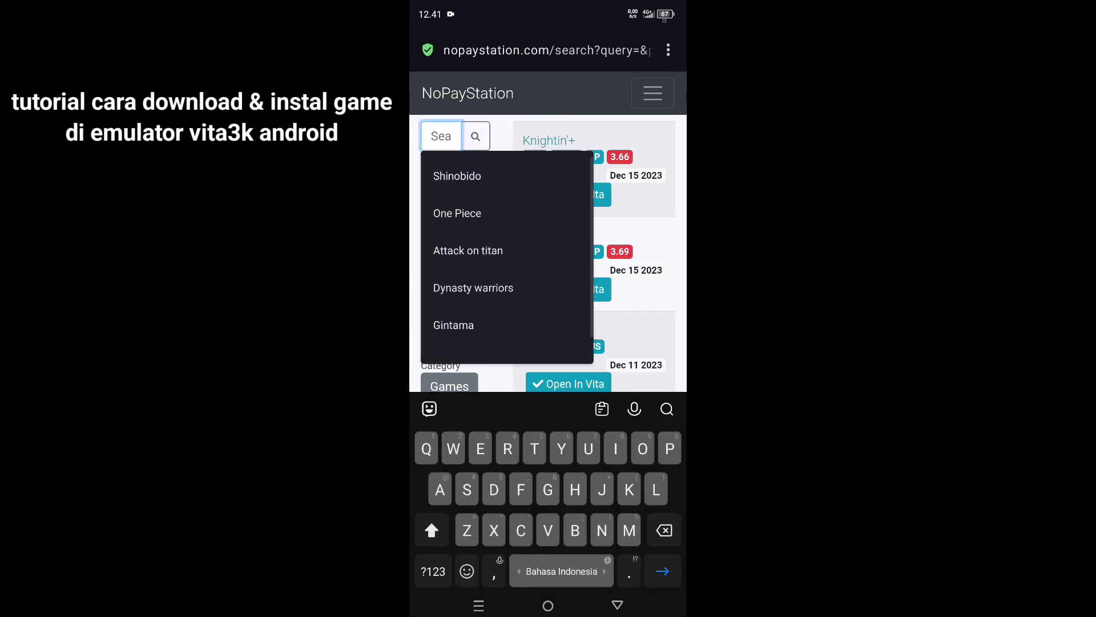
text(M)
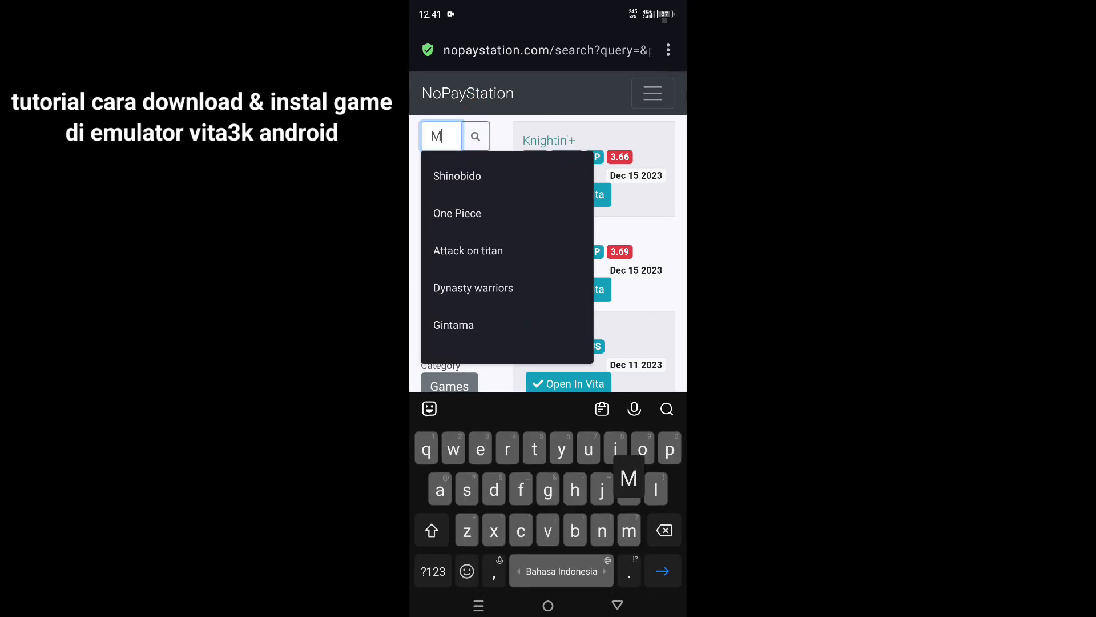
text(ot)
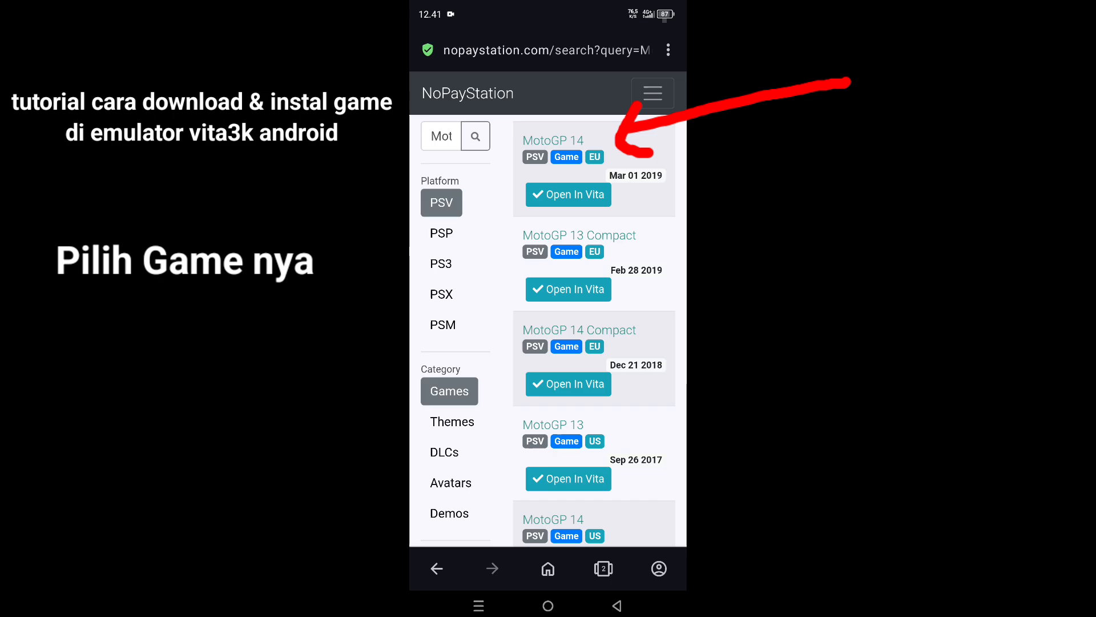
Download the MotoGP 14 (EU) PKG and its work.bin license
click(551, 140)
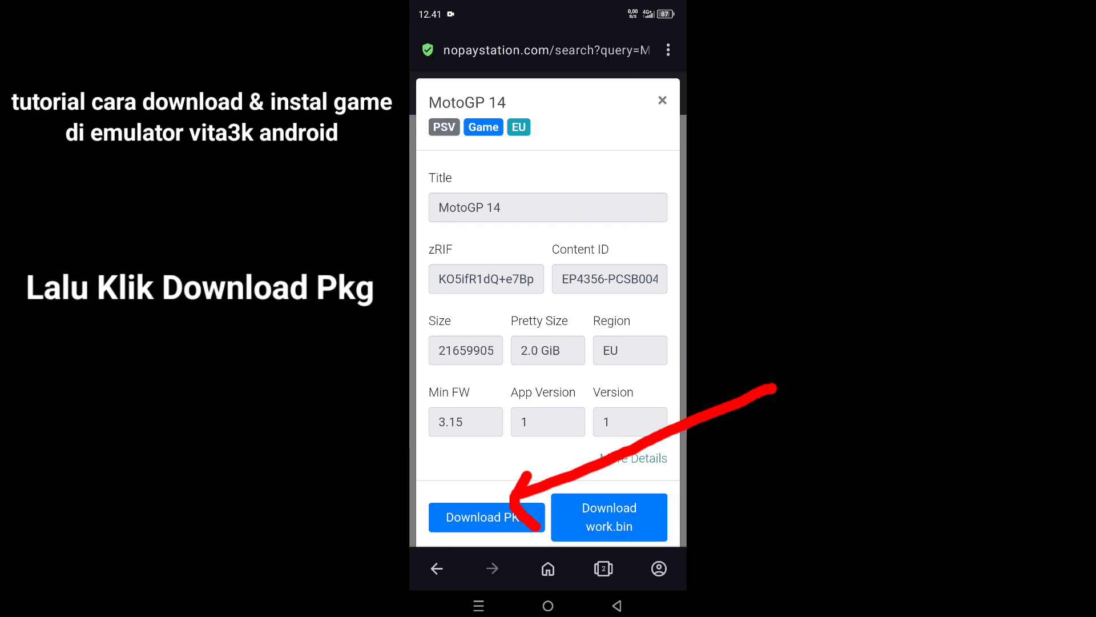
click(486, 517)
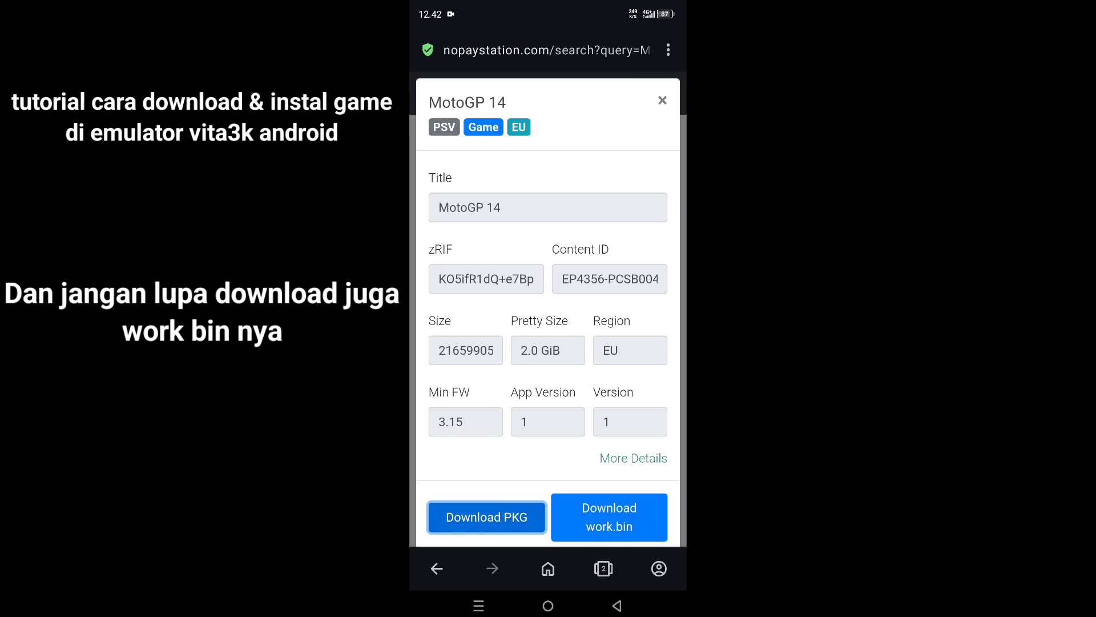
click(608, 517)
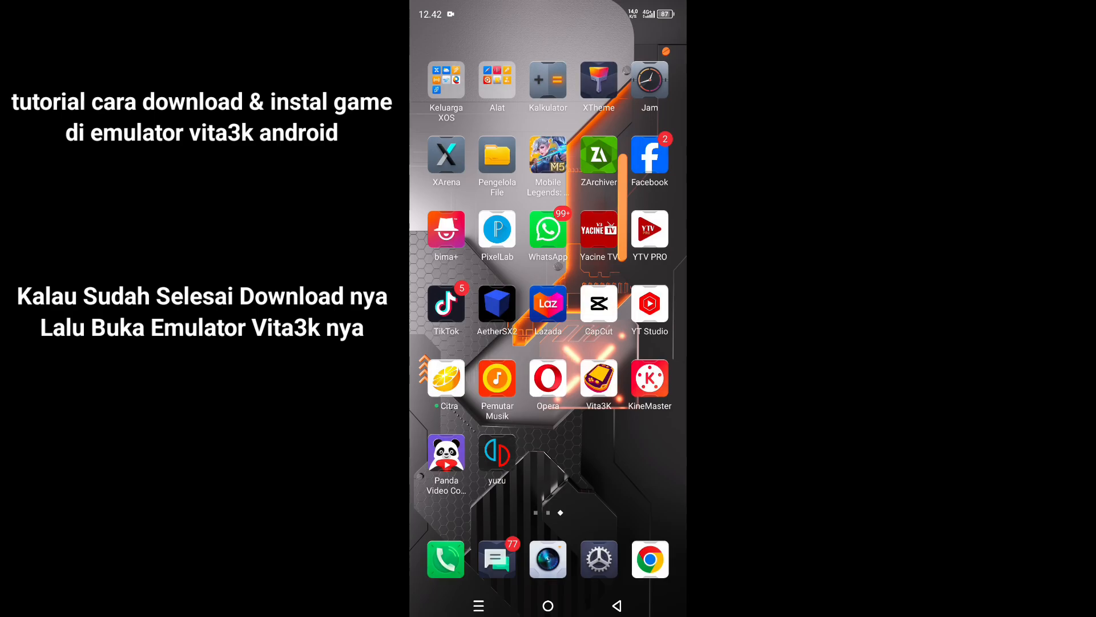
Launch Vita3K and start installing the downloaded MotoGP 14 .pkg via File > Install .pkg
click(597, 380)
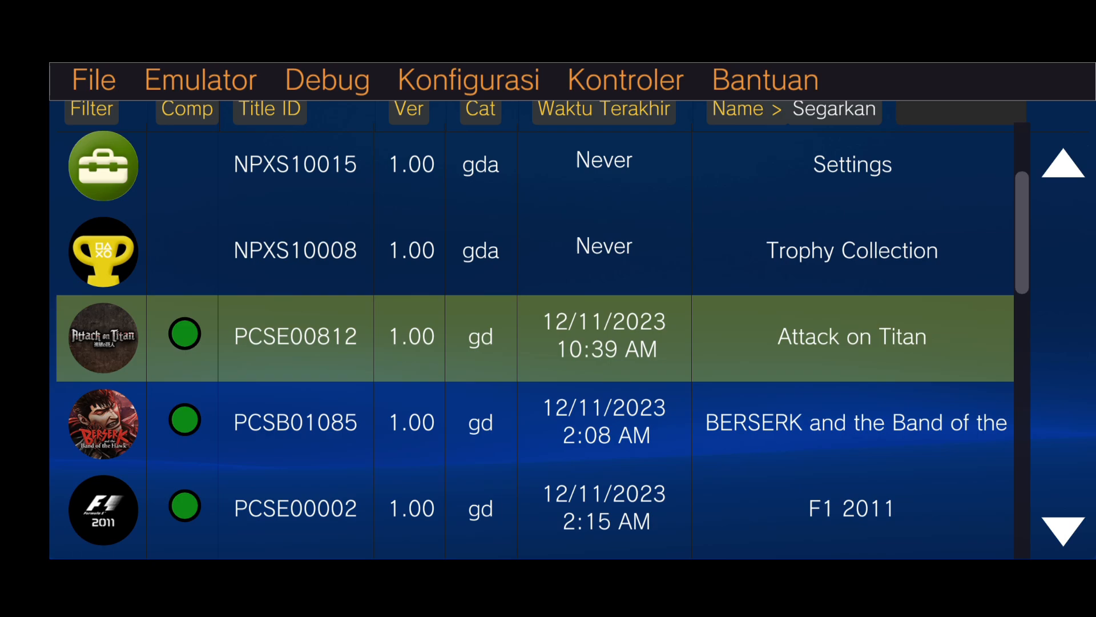
click(93, 80)
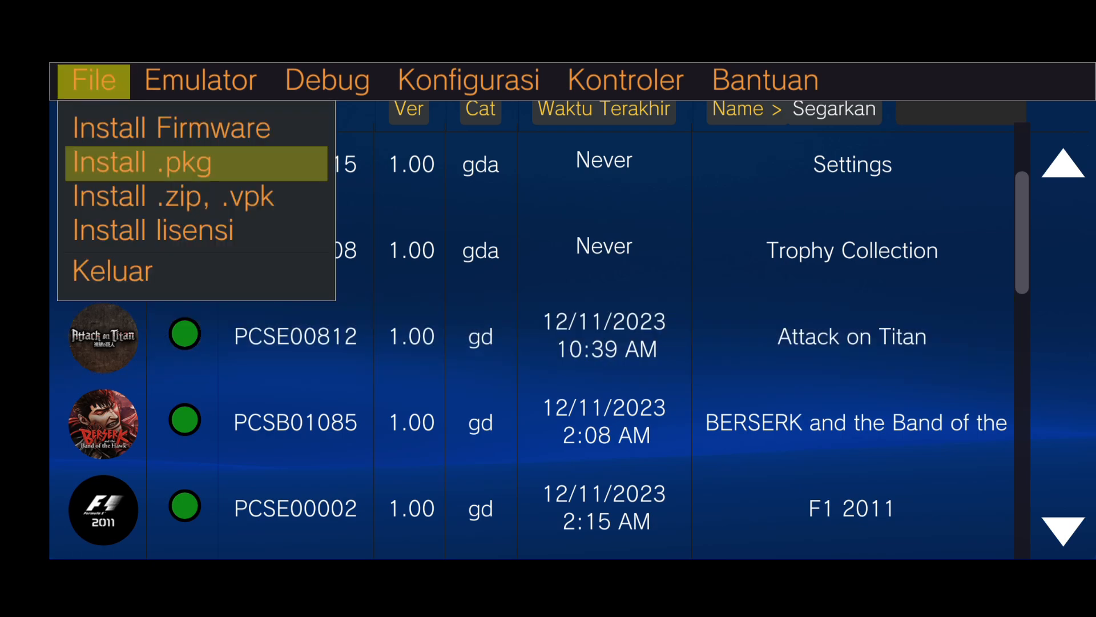
click(139, 163)
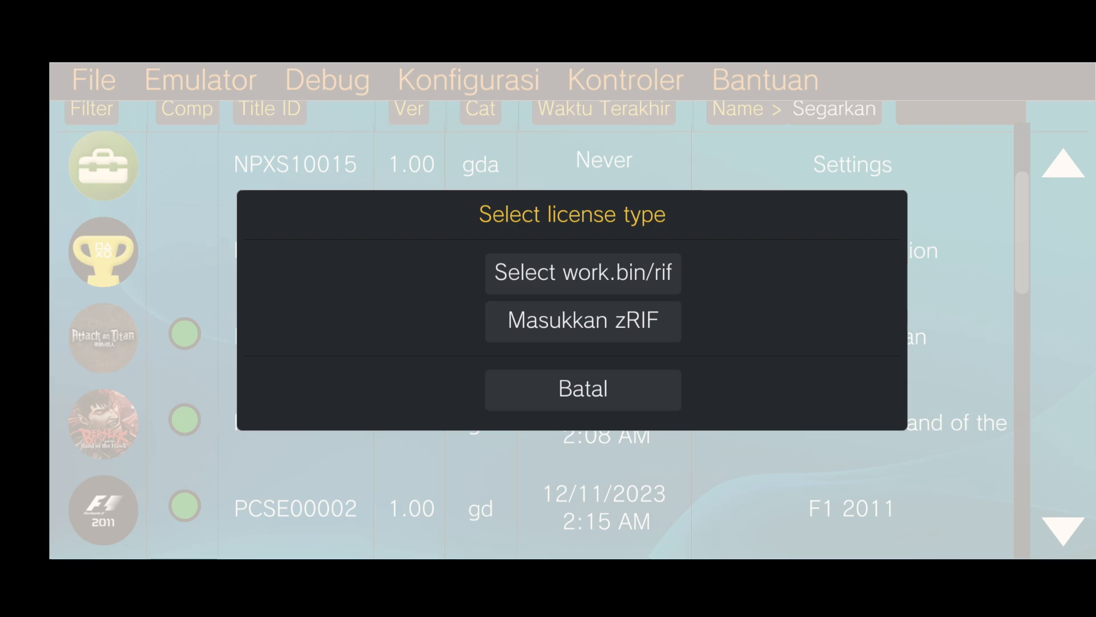
License the install with the downloaded work.bin, confirm completion, and scroll to MotoGP™14 (PCSB00498)
click(583, 273)
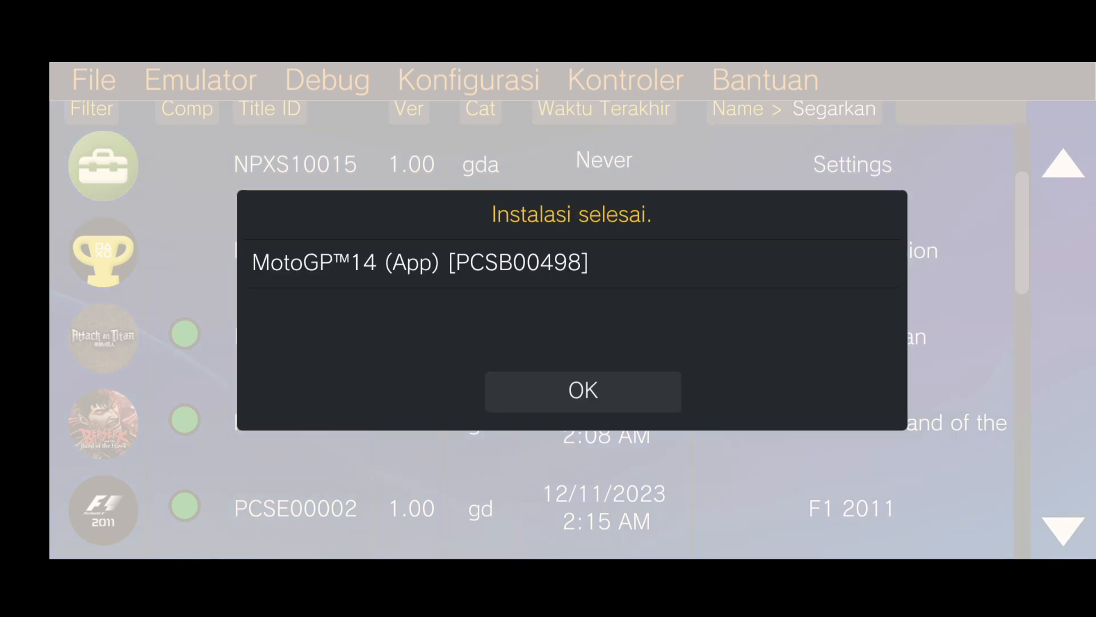
click(581, 391)
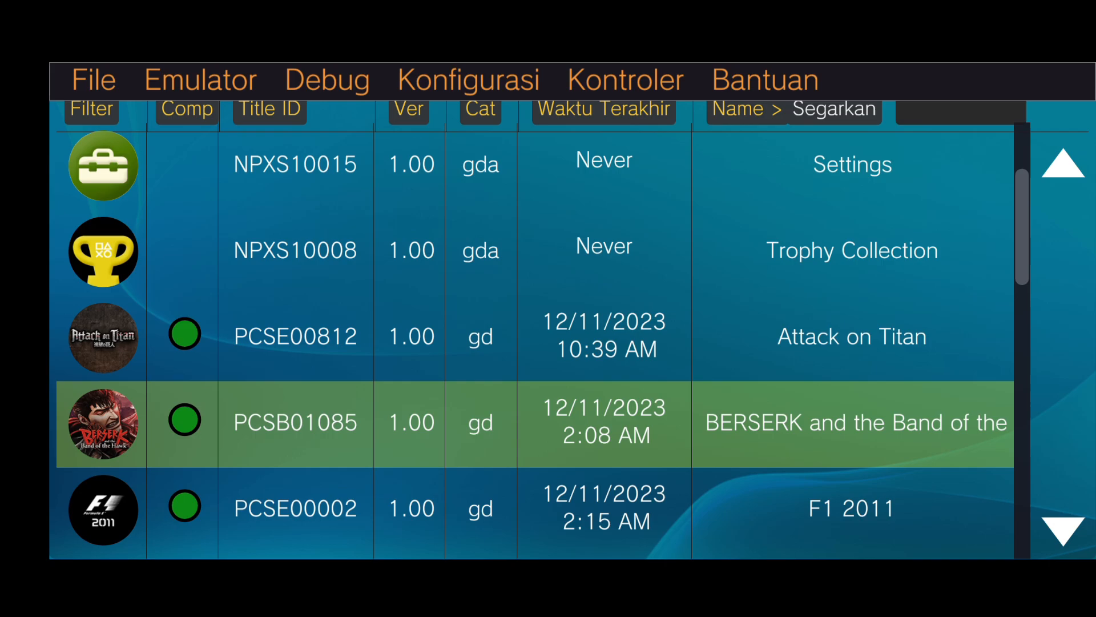
scroll(down, 3)
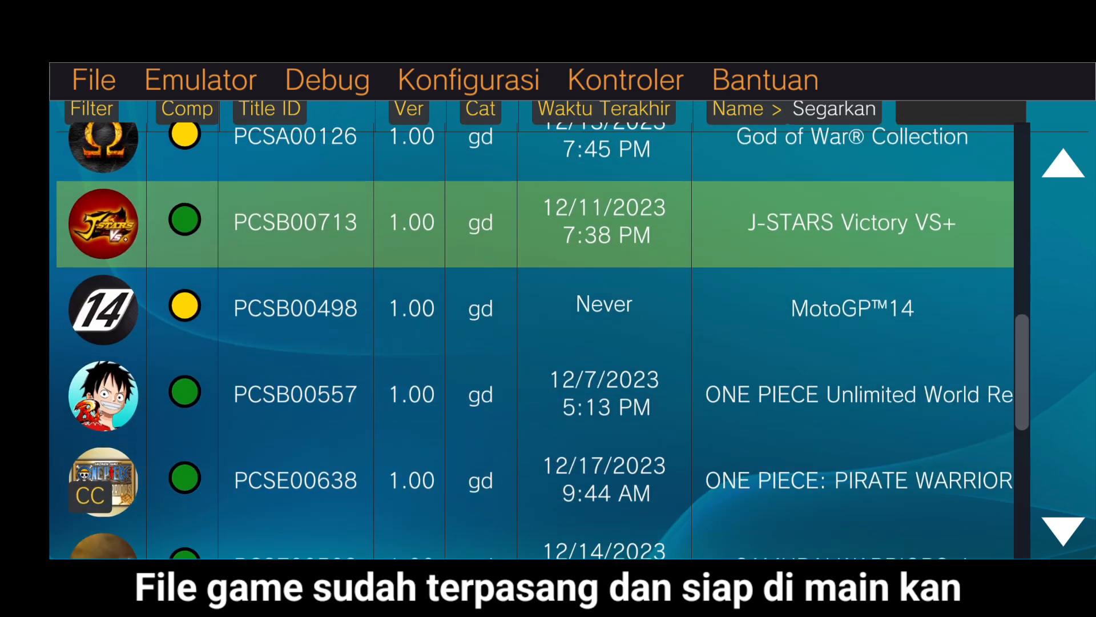